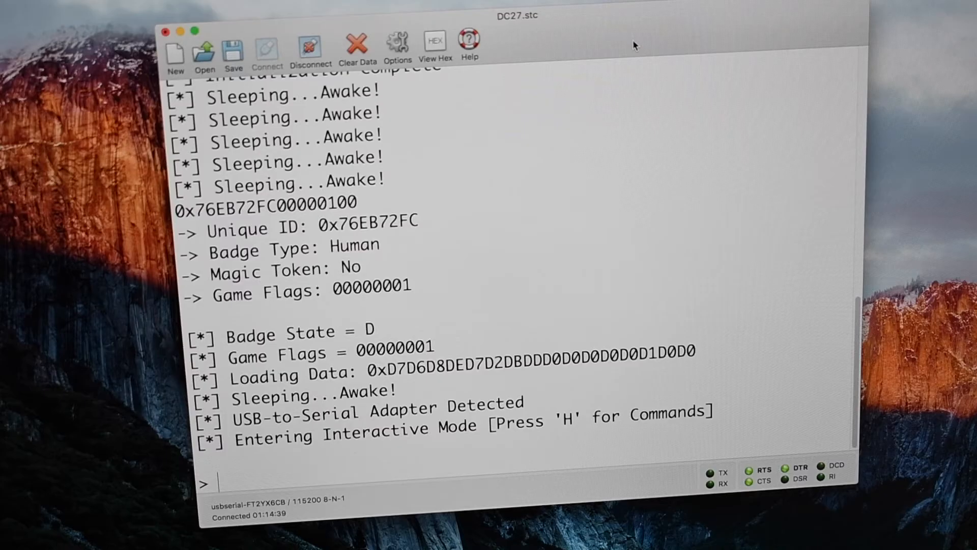
type("?")
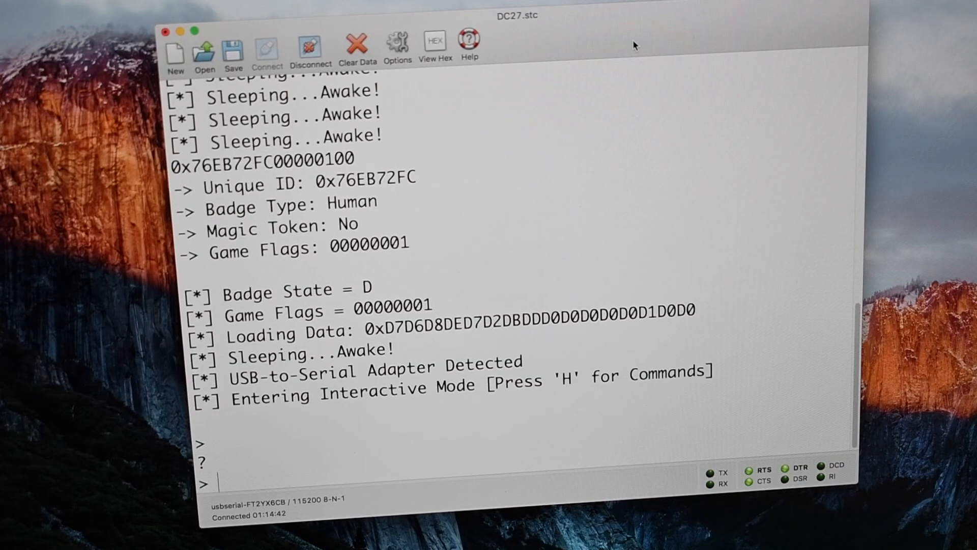
type("h")
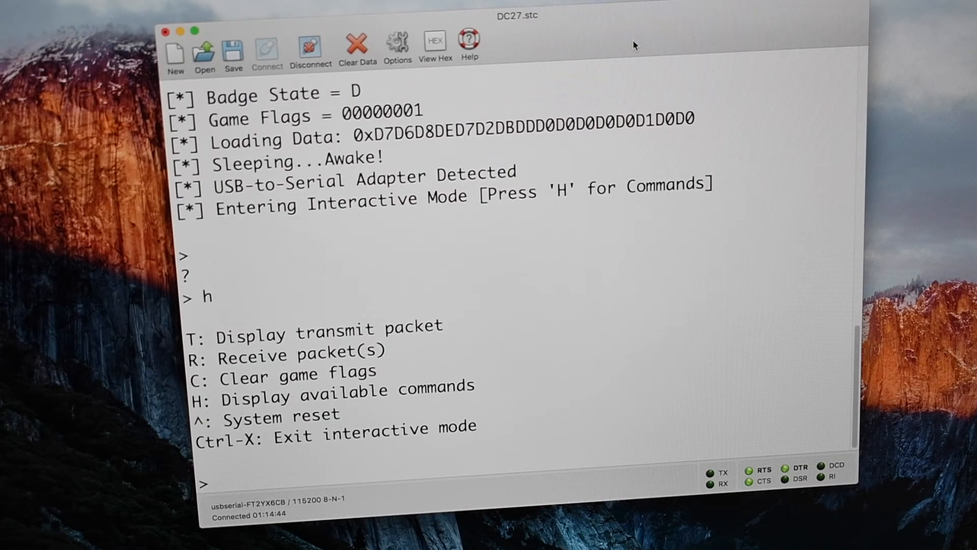